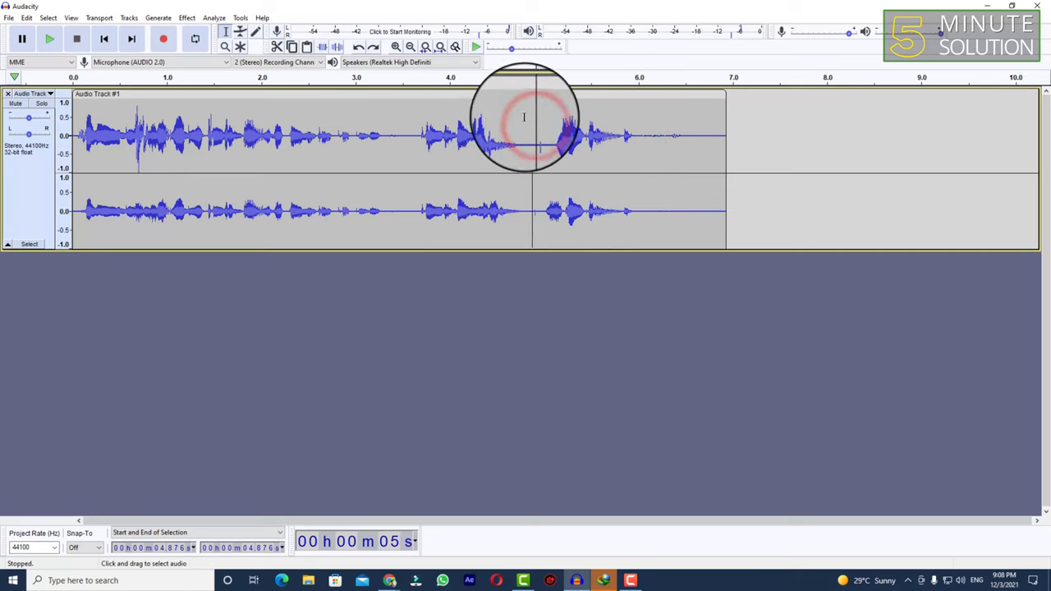
# Play the recording from around 4.9 seconds and stop it to check the unwanted ending
pyautogui.click(54, 41)
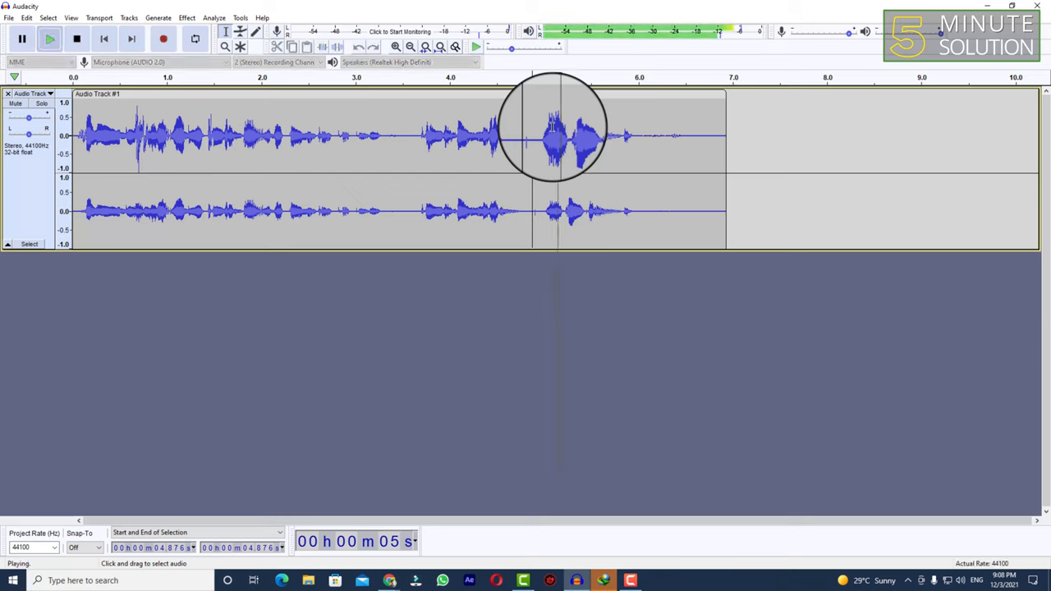
pyautogui.click(79, 43)
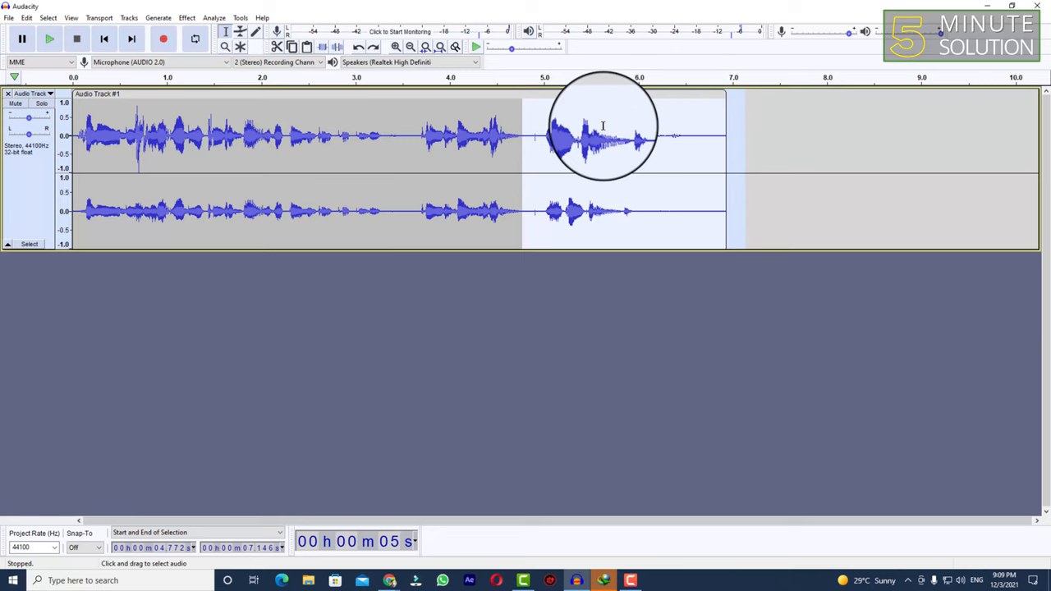
pyautogui.moveTo(564, 117)
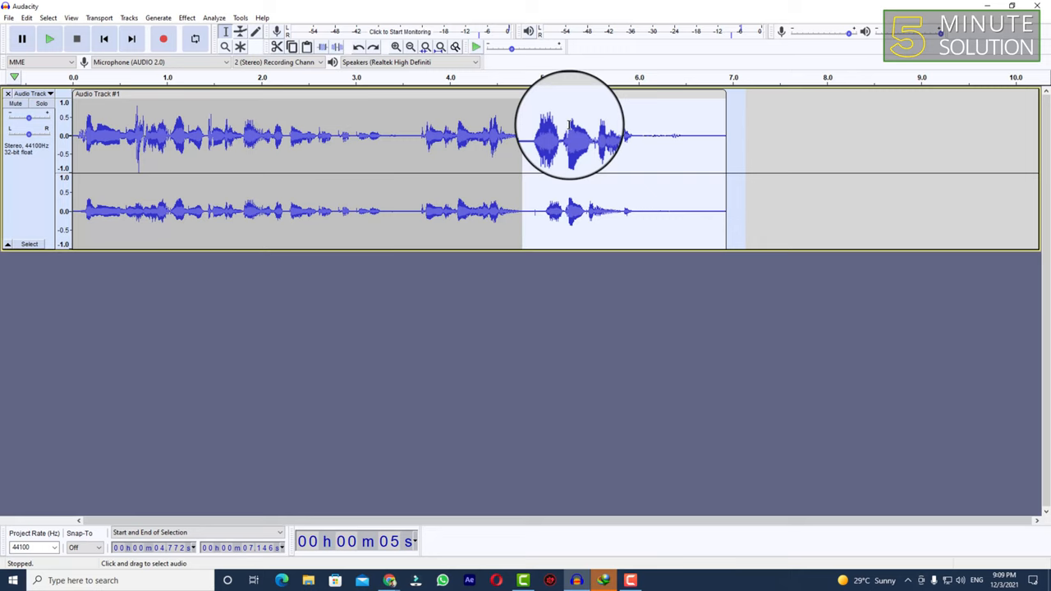
# Cut the 4.77–7.15 second tail from Audio Track #1 via the right-click menu, then press Ctrl+V
pyautogui.rightClick(567, 131)
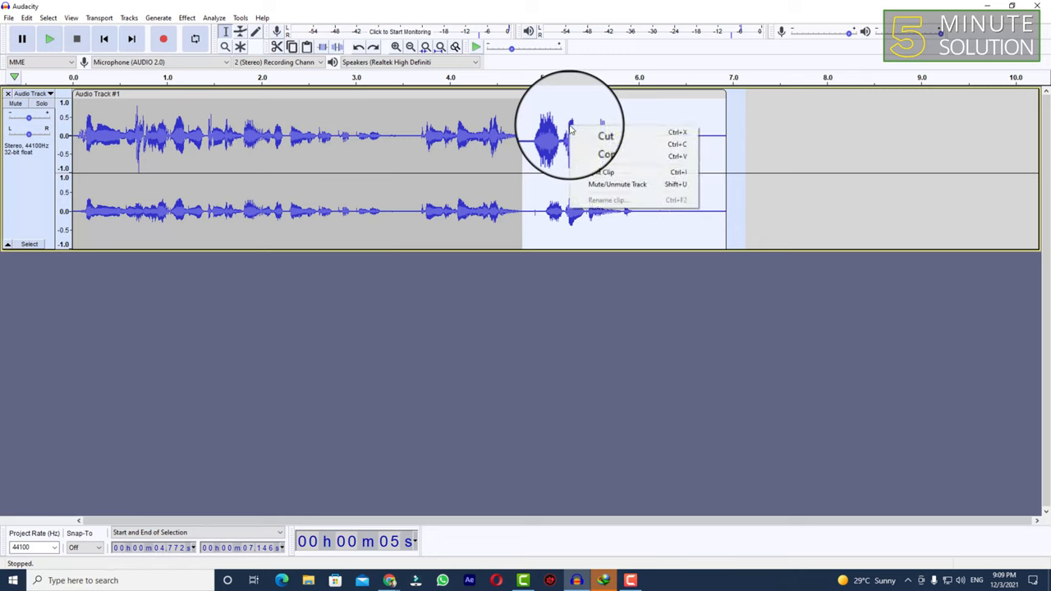
pyautogui.moveTo(588, 132)
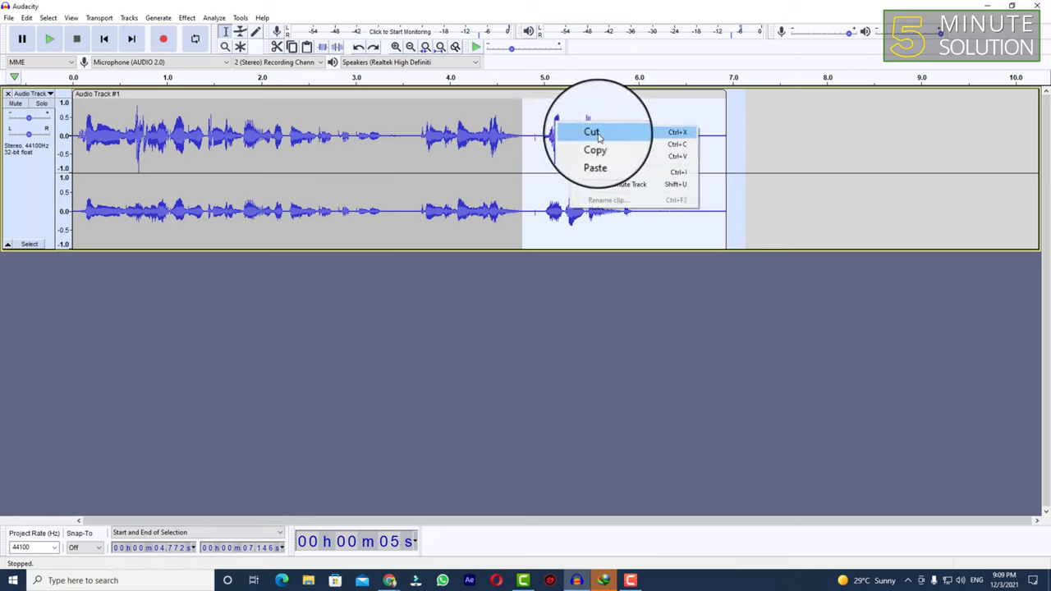
pyautogui.click(590, 131)
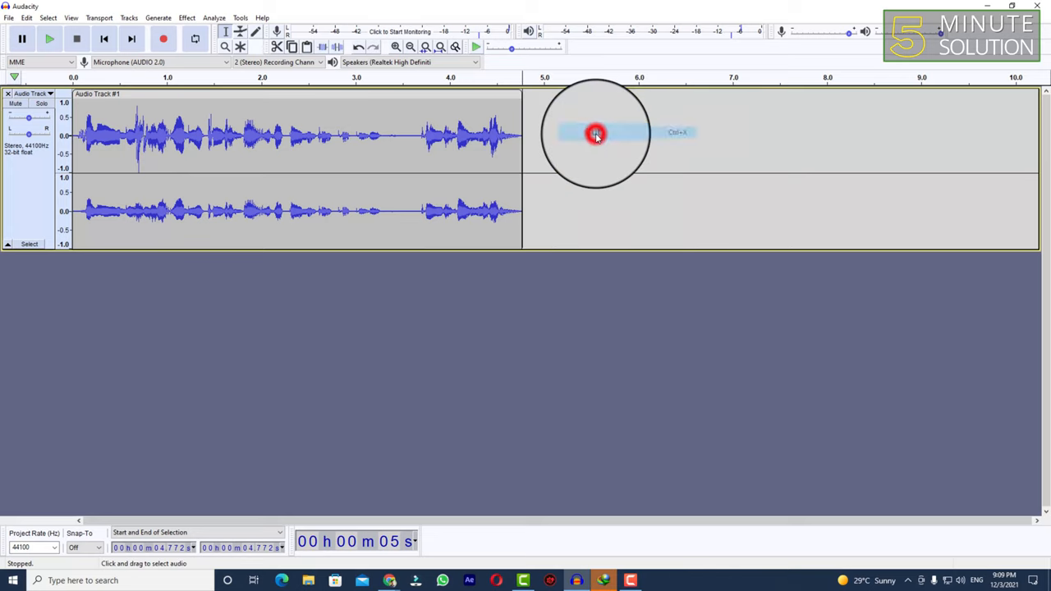
pyautogui.press('ctrl+v')
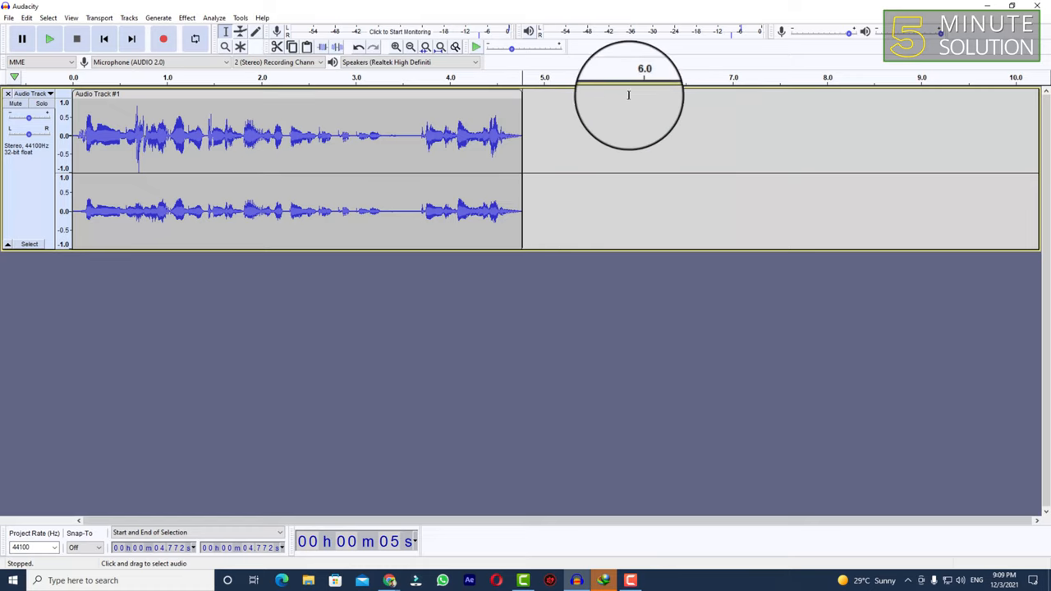
pyautogui.moveTo(579, 114)
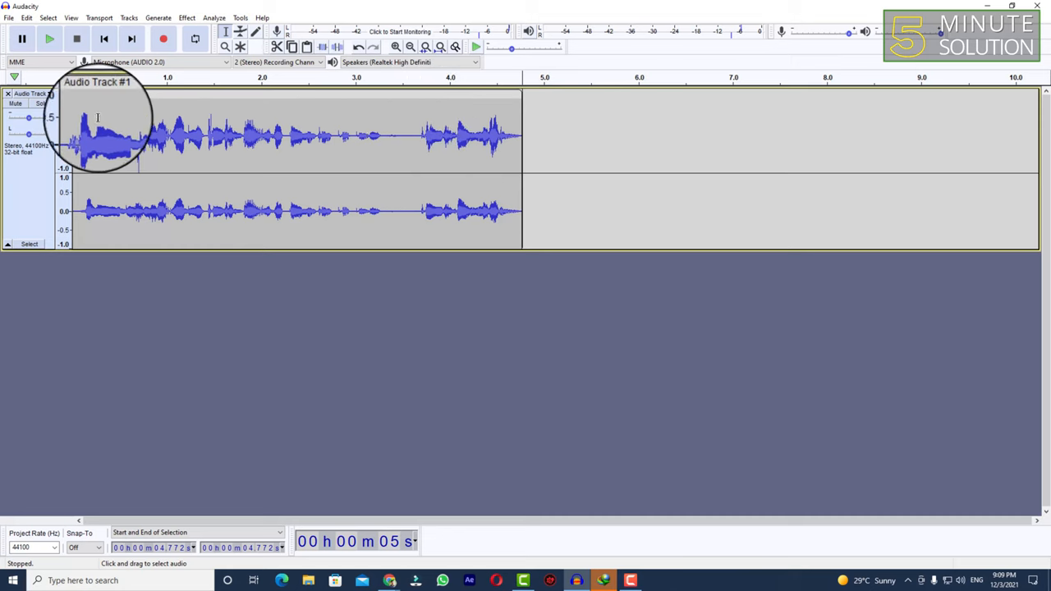
pyautogui.click(52, 42)
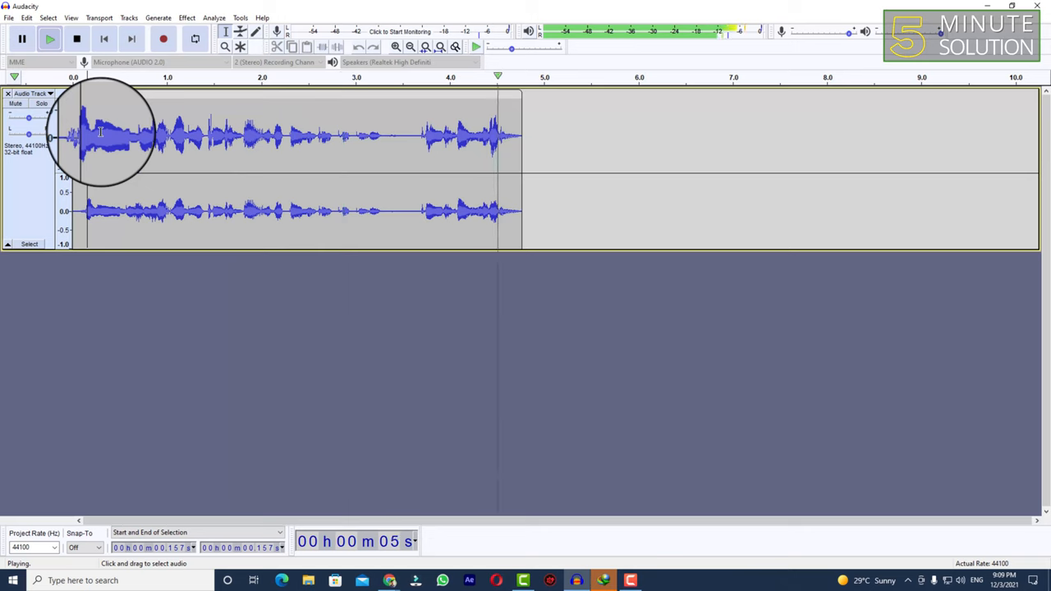
pyautogui.click(77, 41)
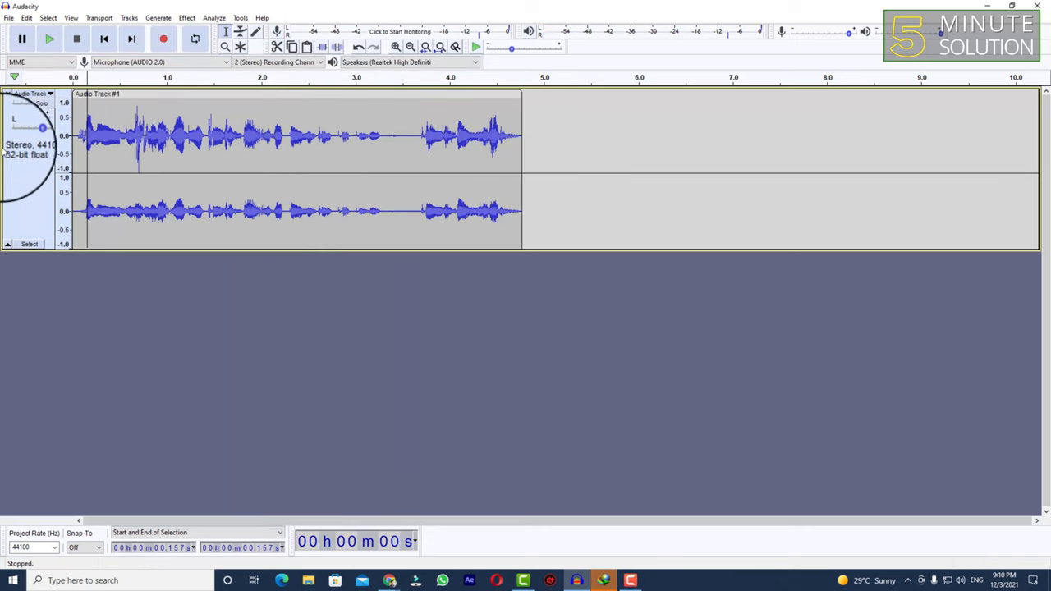